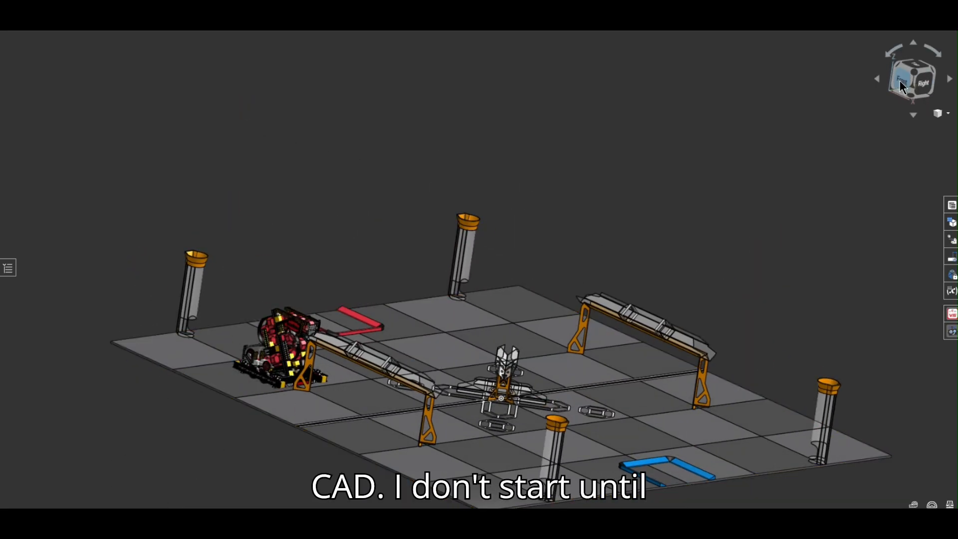
Switch to a straight front view of the cesium robot via the ViewCube.
left_click(912, 78)
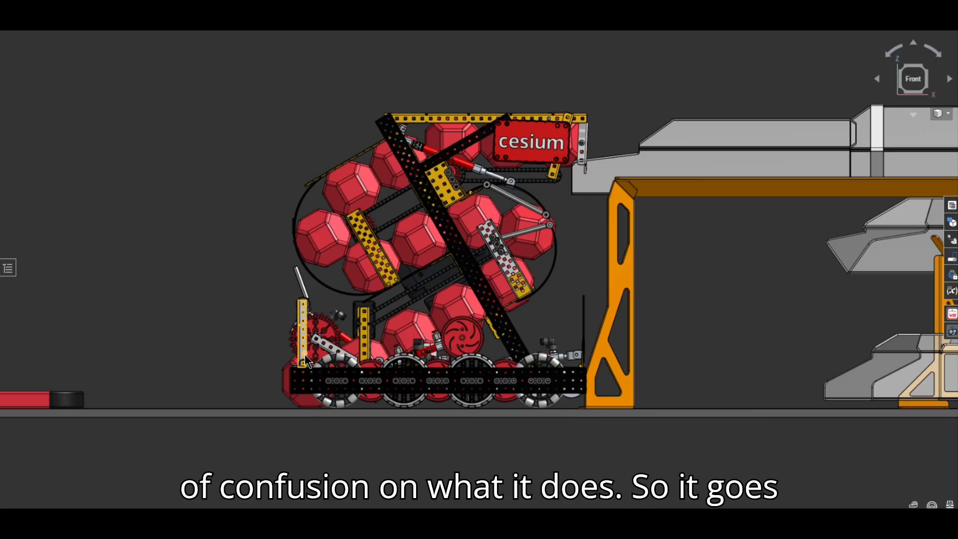
left_click(309, 379)
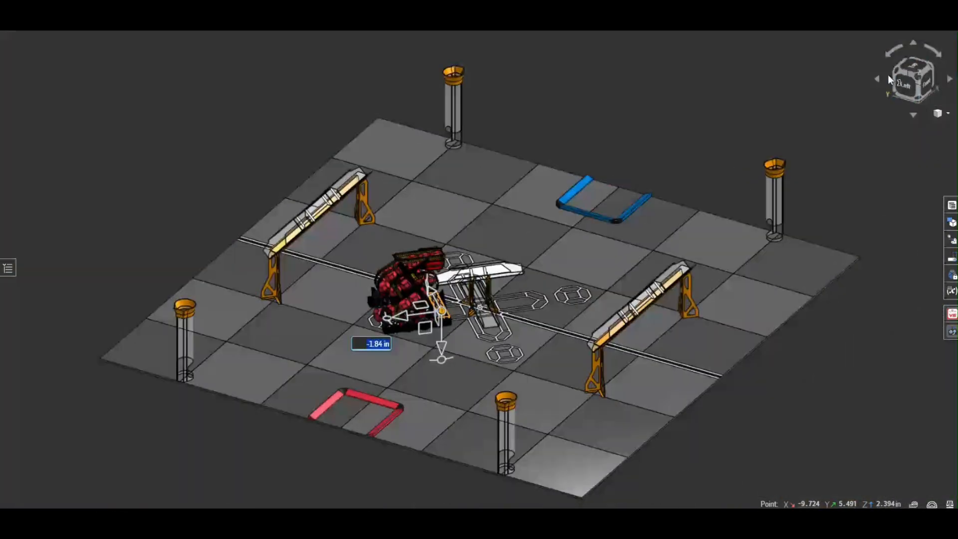
Switch to the left-side view of the field and zoom to frame the robot between the goal posts.
left_click(916, 77)
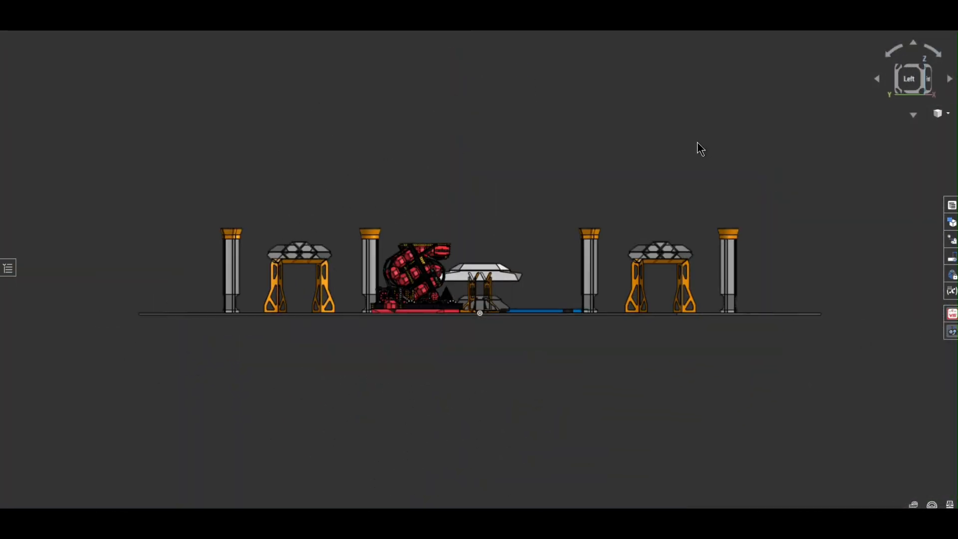
scroll("down", 3)
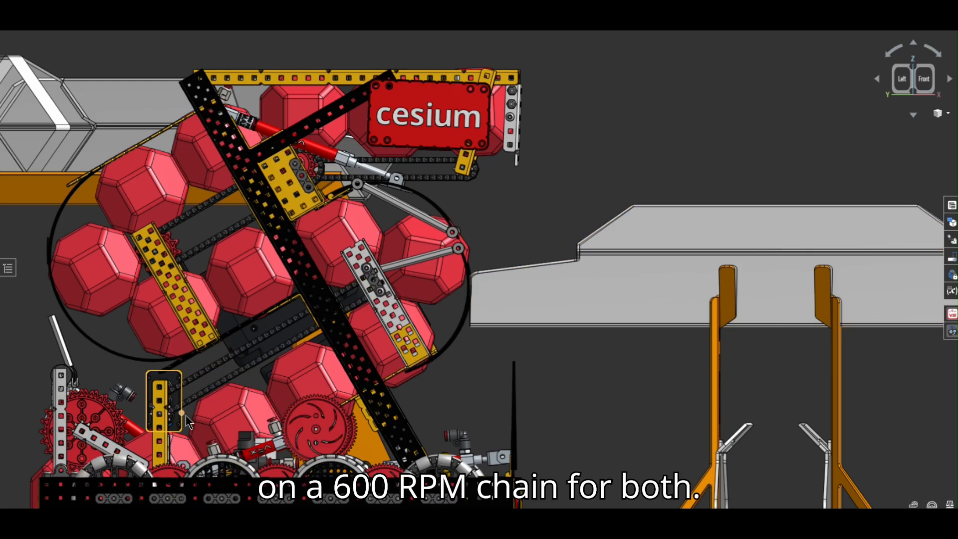
Select a standoff in the intake while showing the robot in an angled 3D view.
left_click(327, 268)
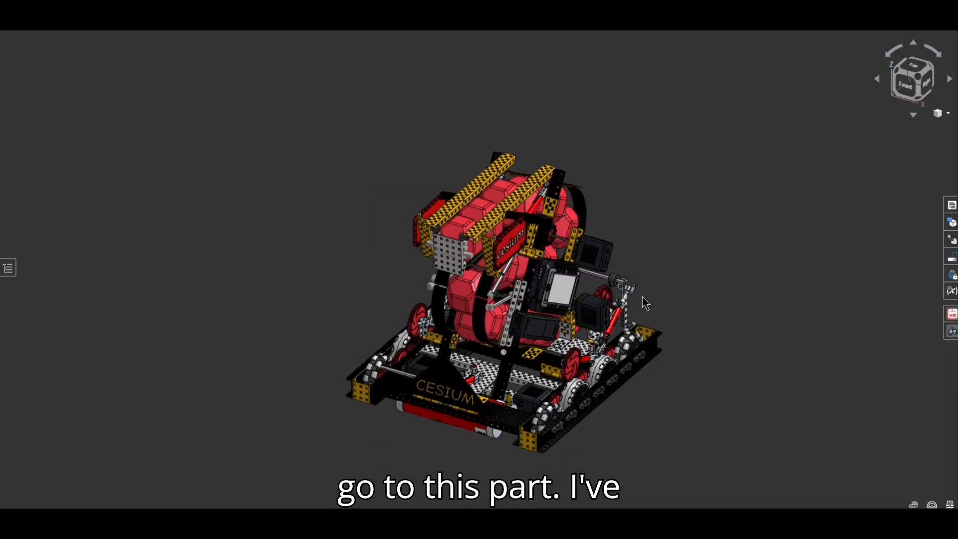
Orbit under the robot and round to its right side to show the brain over the intake.
left_click_drag(646, 304, 613, 255)
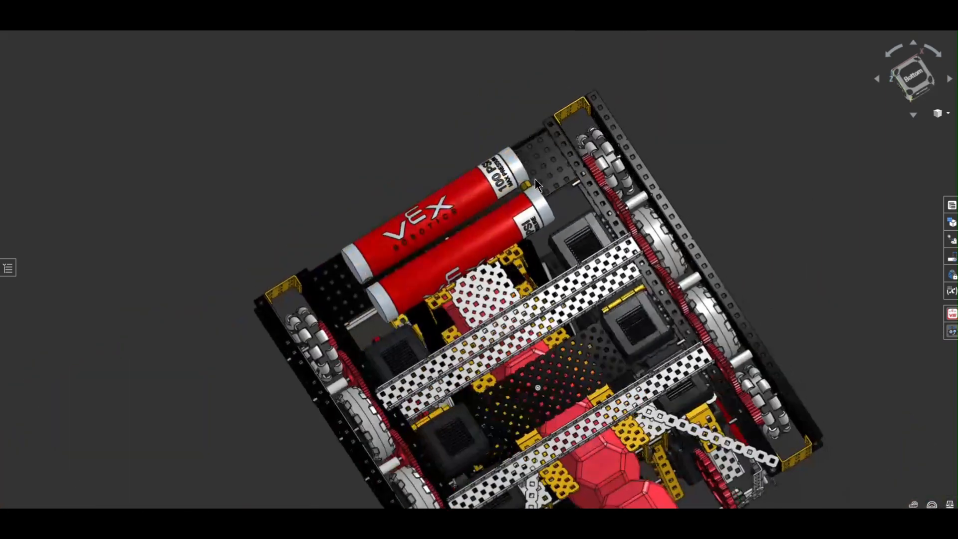
left_click_drag(538, 183, 458, 284)
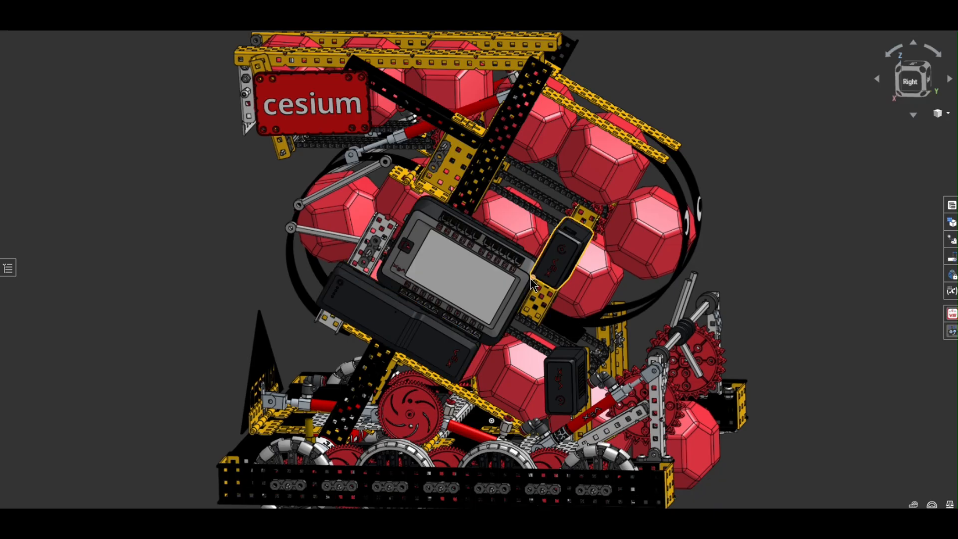
Orbit beneath the drivetrain and inspect the red drive gear and drive wheel via their context options.
left_click_drag(532, 288, 608, 357)
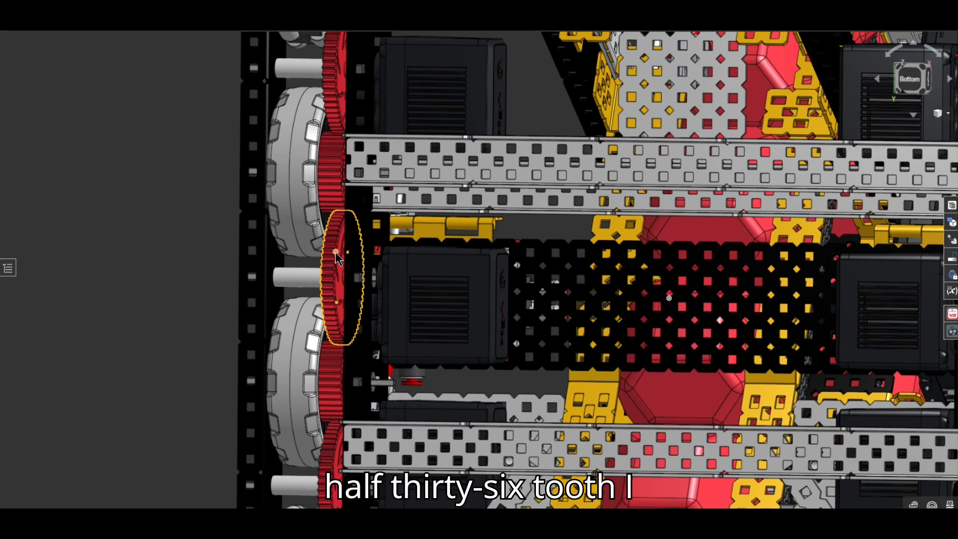
right_click(340, 256)
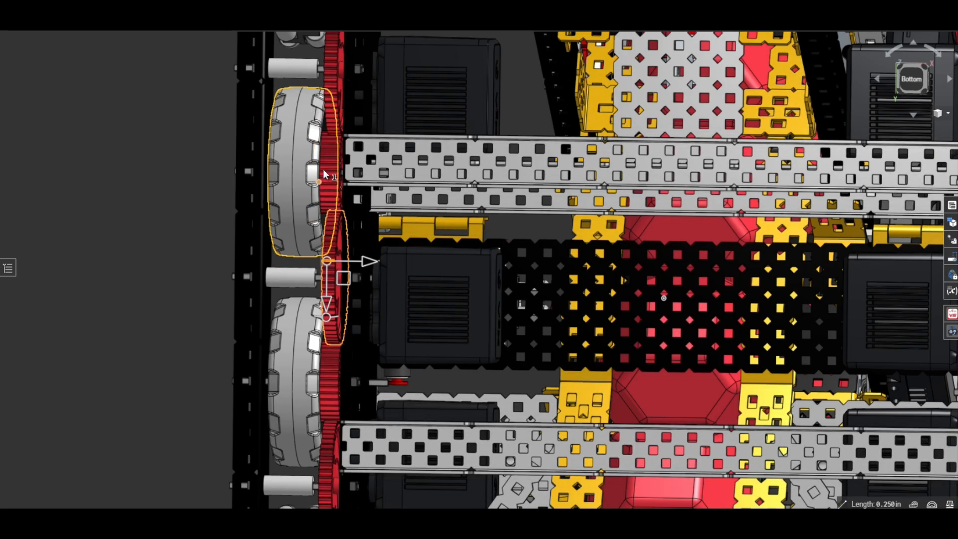
right_click(323, 173)
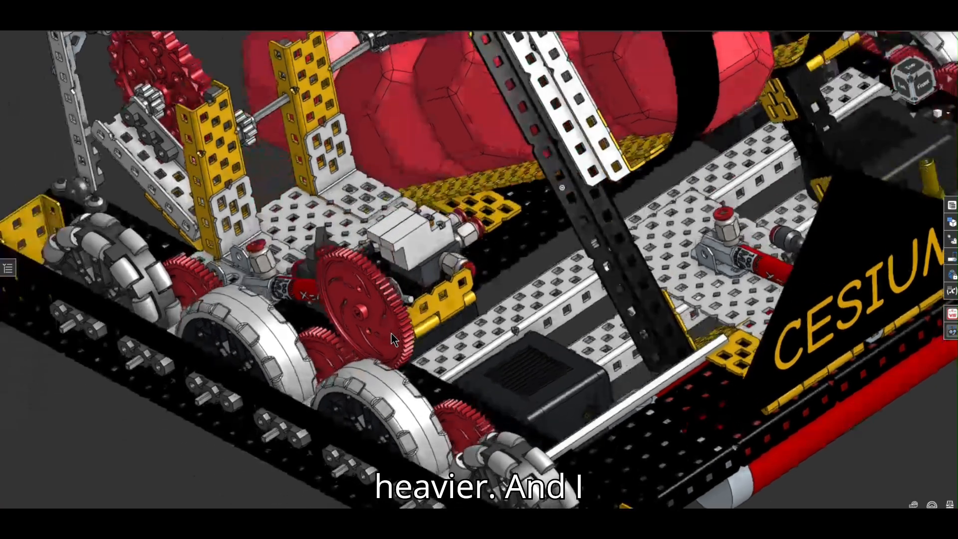
Orbit and centre the robot to view its full underside with the batteries and drivetrain.
left_click_drag(392, 339, 317, 236)
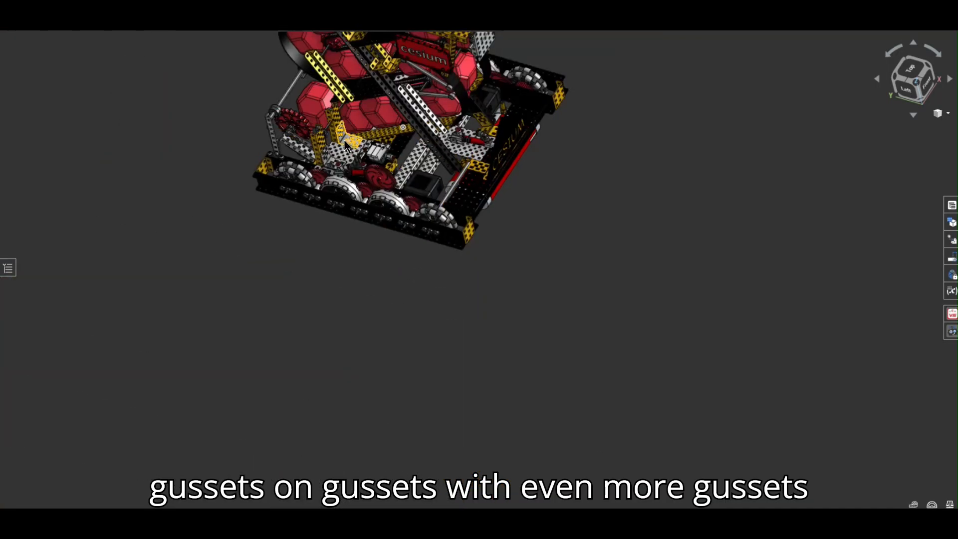
left_click_drag(345, 138, 409, 187)
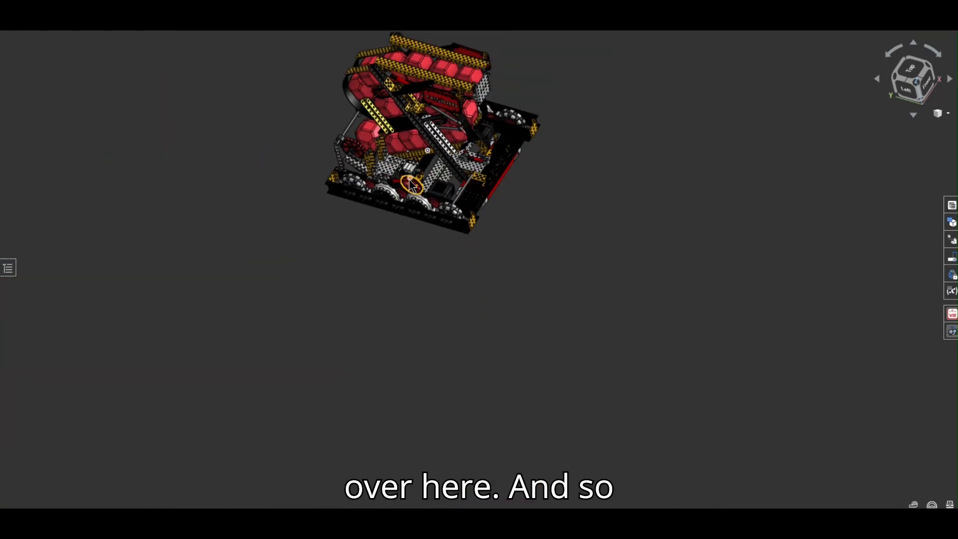
left_click_drag(409, 187, 439, 226)
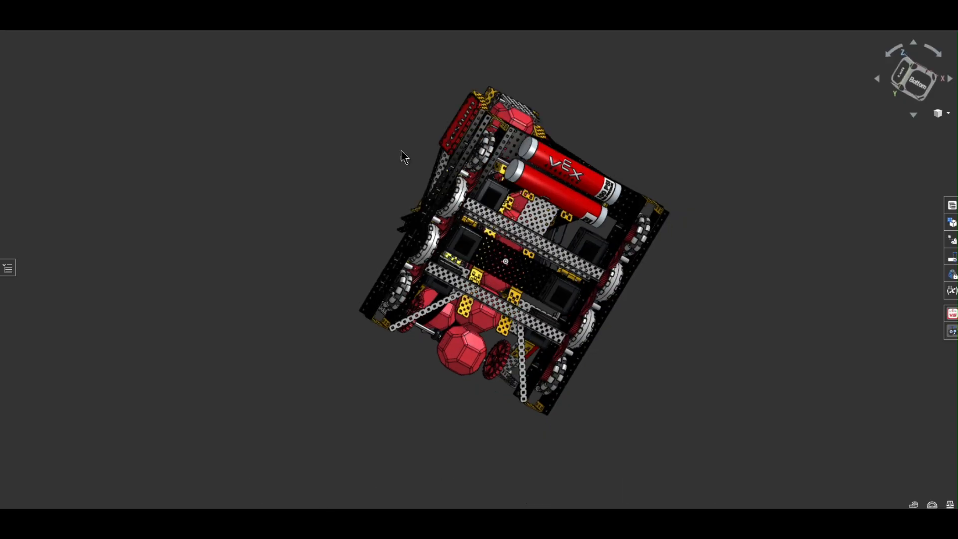
left_click_drag(403, 156, 532, 317)
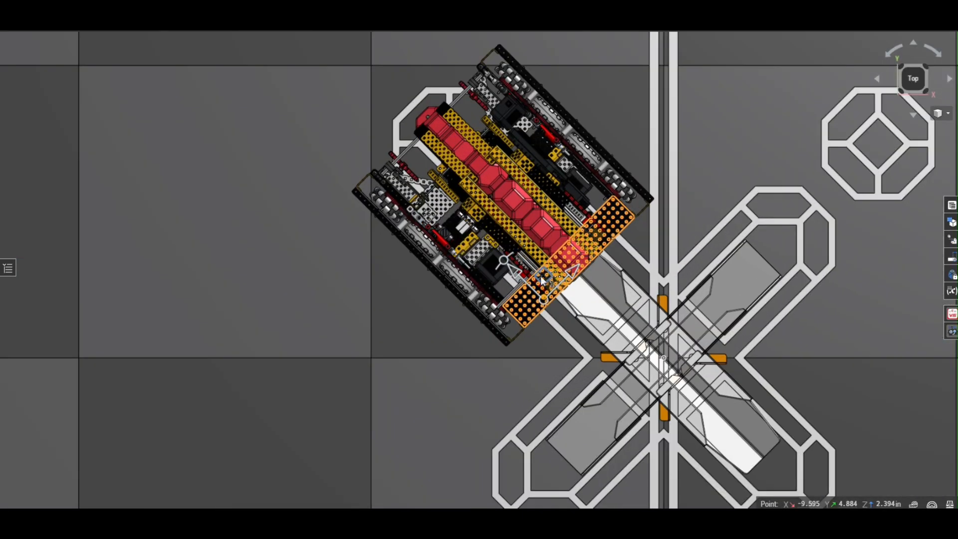
Pan across the field from above to show the robot against the central cross structure.
left_click_drag(544, 279, 510, 276)
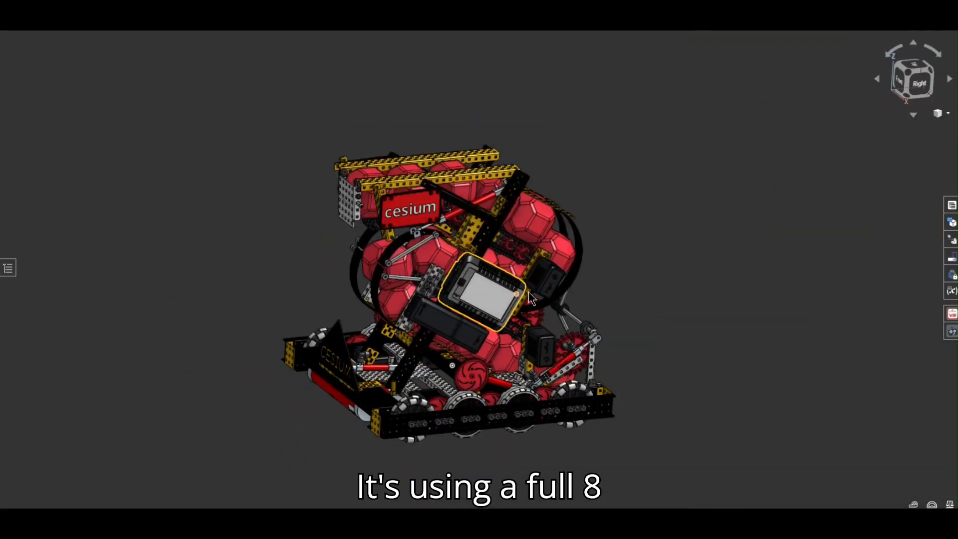
left_click_drag(513, 300, 376, 397)
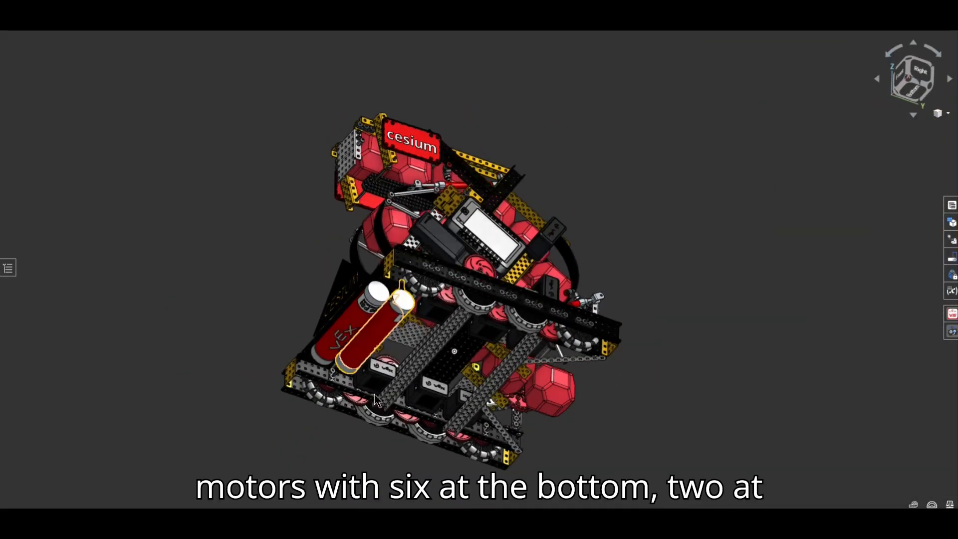
left_click_drag(376, 400, 498, 291)
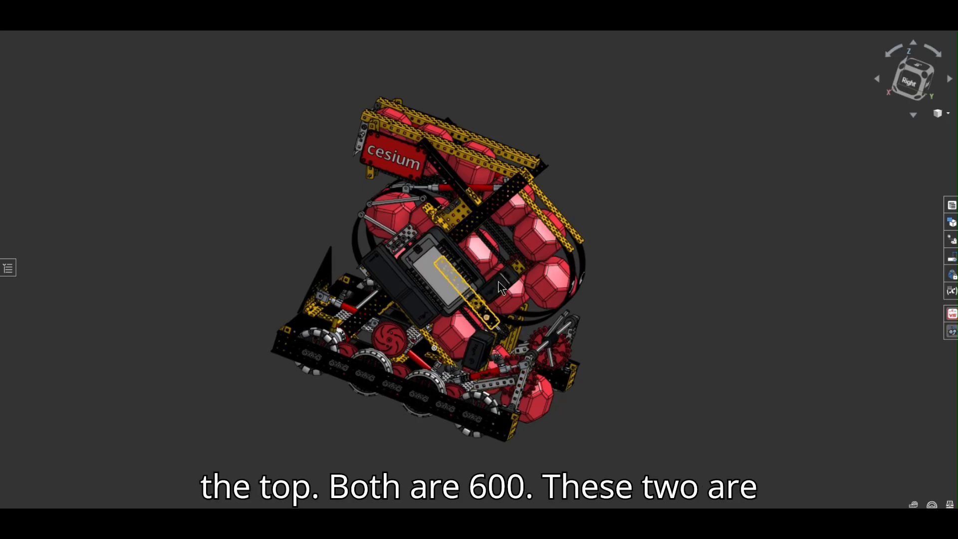
left_click_drag(501, 287, 489, 282)
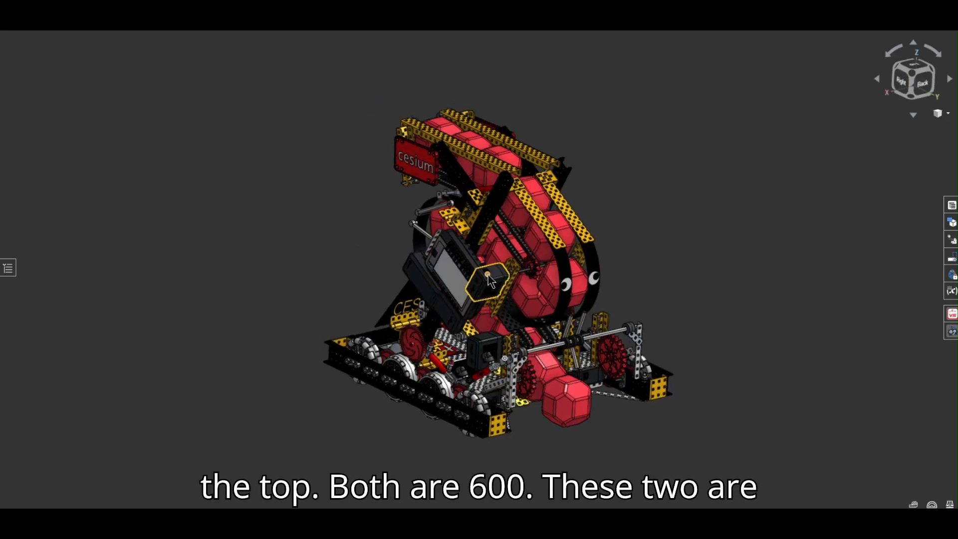
left_click_drag(489, 279, 527, 391)
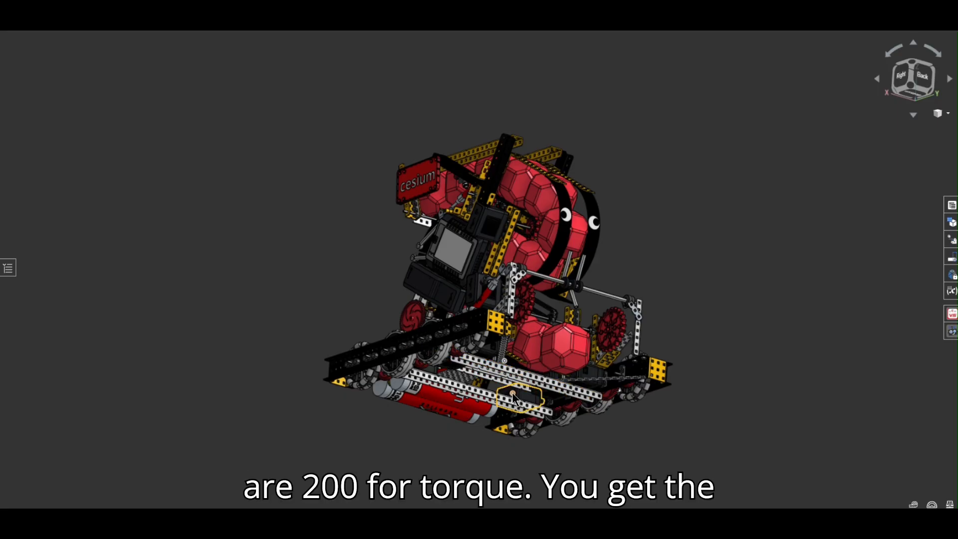
left_click_drag(513, 397, 676, 350)
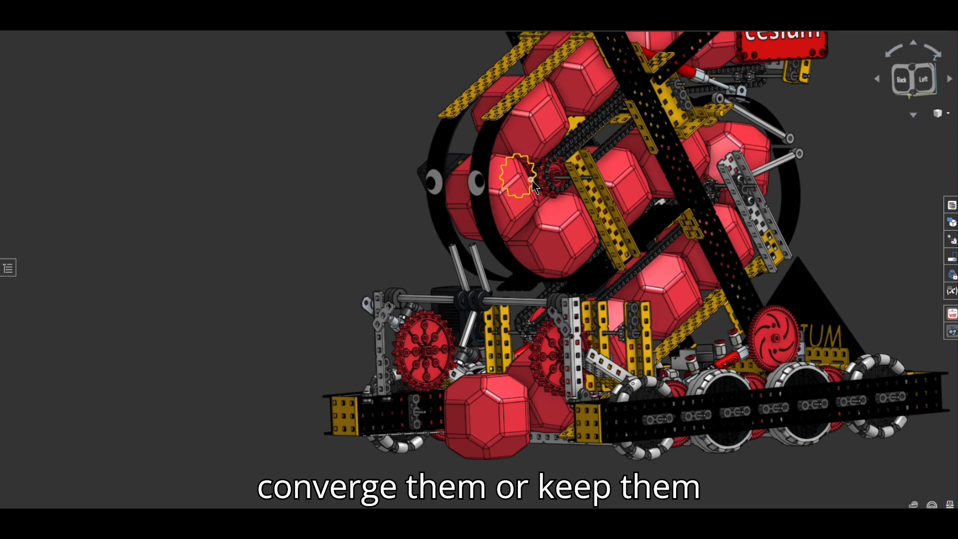
left_click_drag(538, 184, 681, 202)
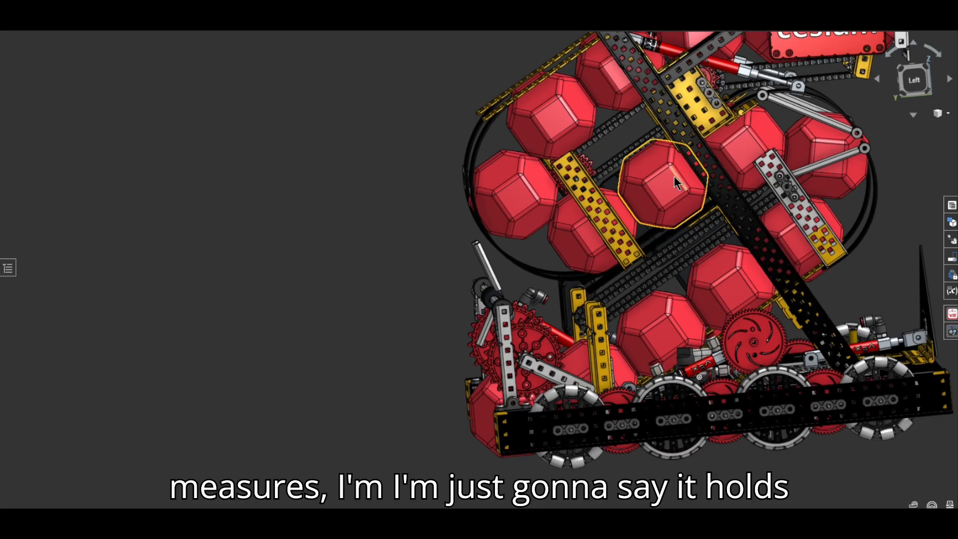
left_click_drag(676, 183, 565, 334)
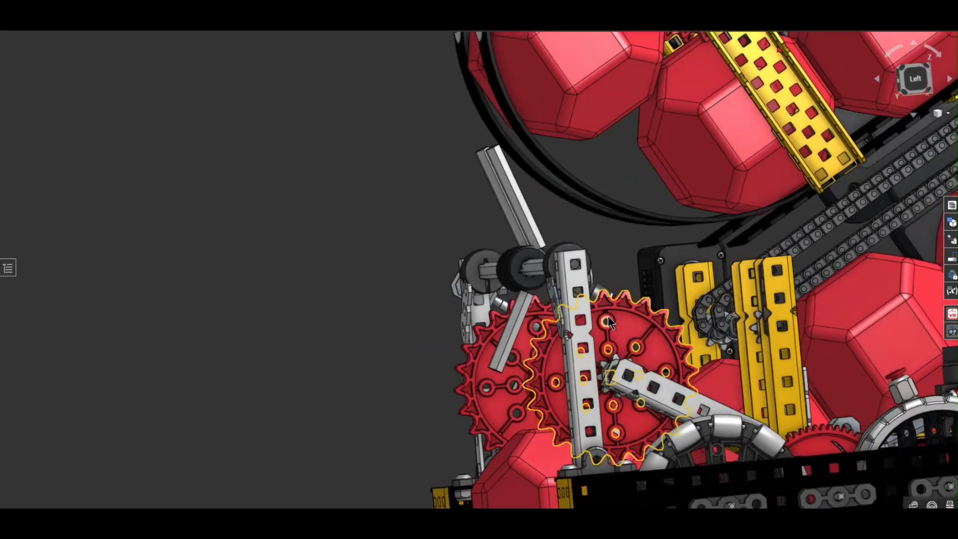
Change the sprocket-side standoff's configuration to a 0.5 in Standoff Length.
right_click(609, 323)
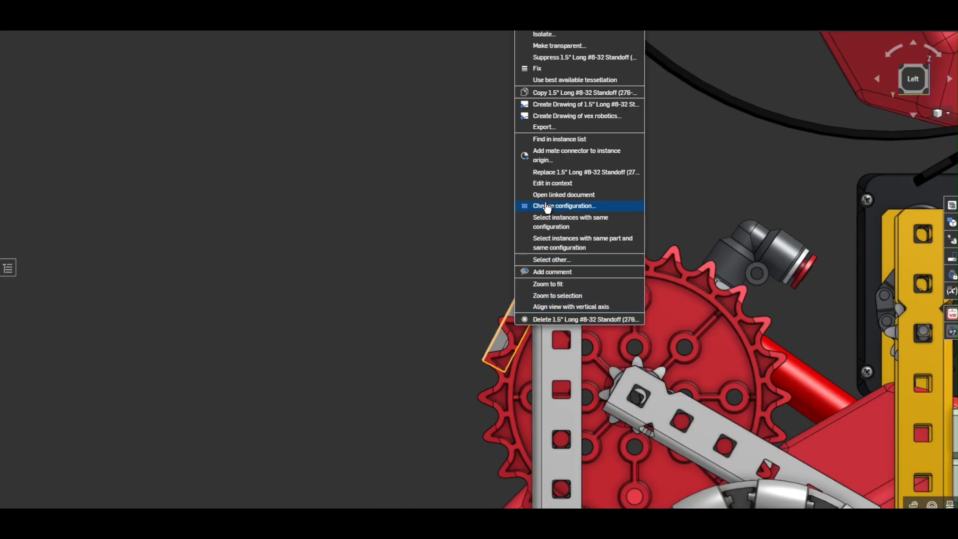
left_click(563, 206)
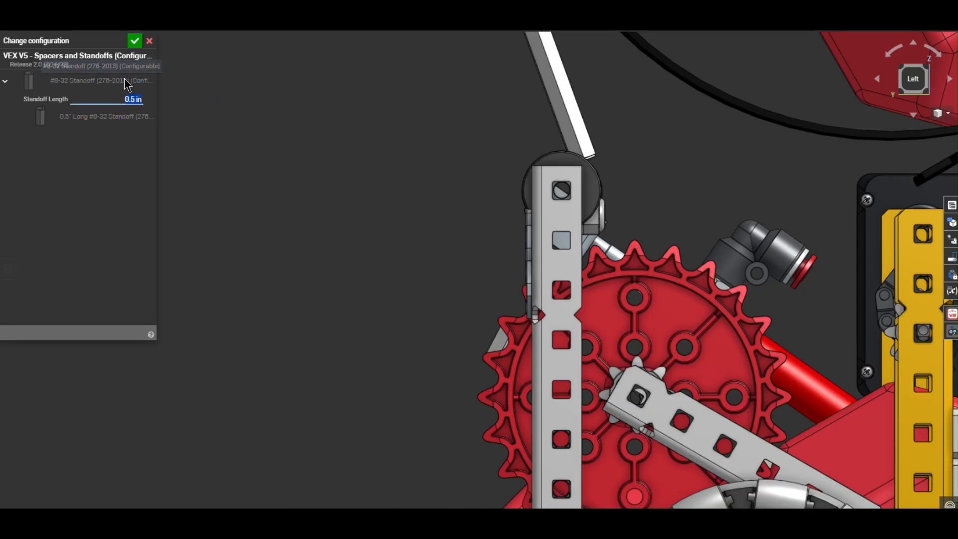
left_click(134, 40)
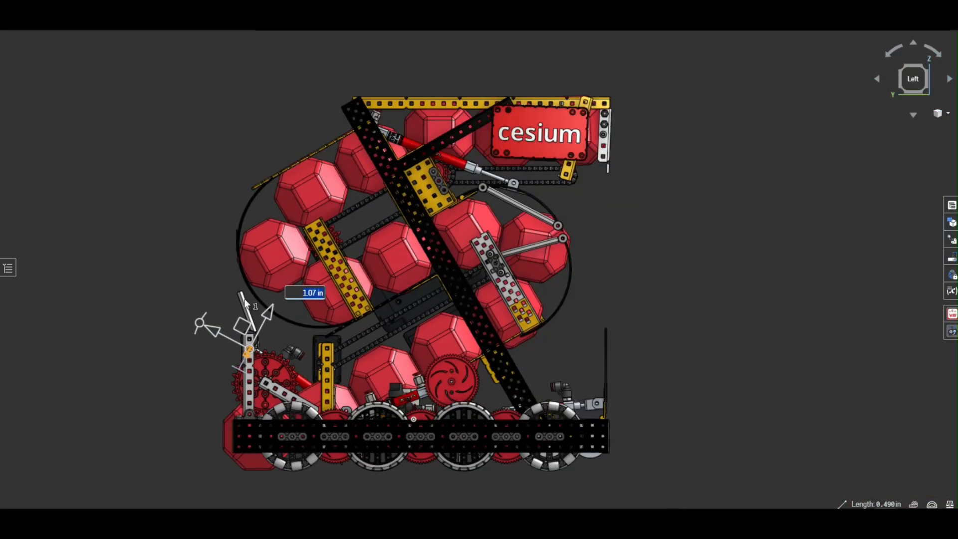
left_click(464, 436)
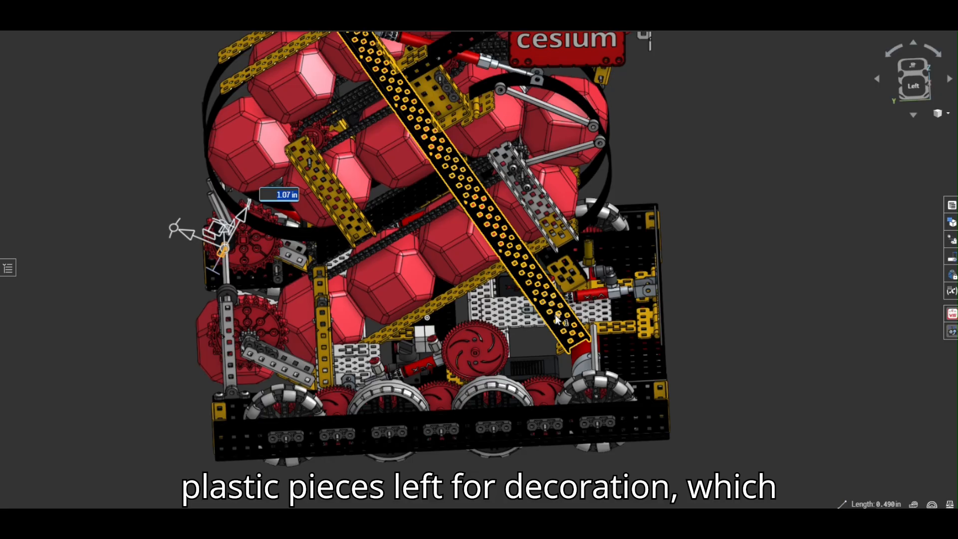
scroll("down", 3)
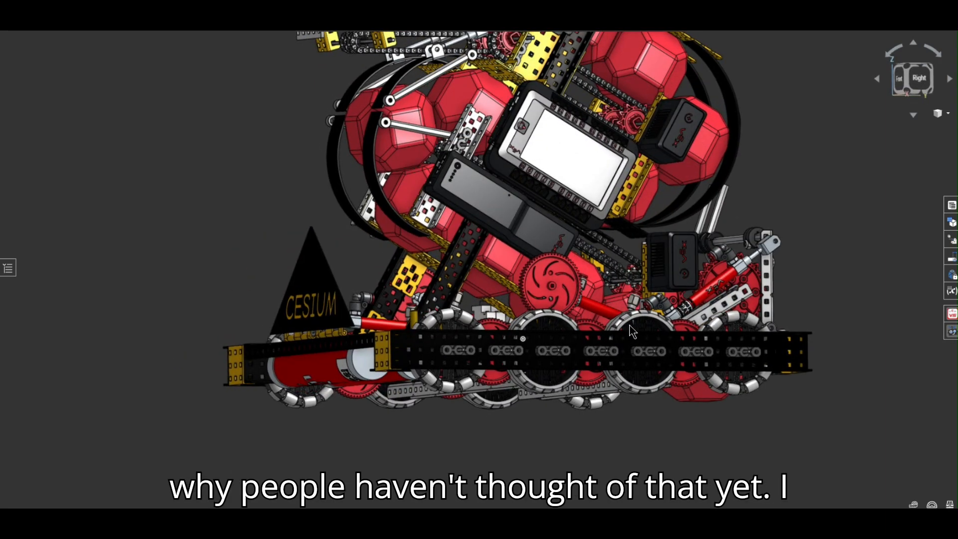
Orbit past the drivetrain side and return to an isometric view of the whole robot.
left_click_drag(633, 331, 642, 361)
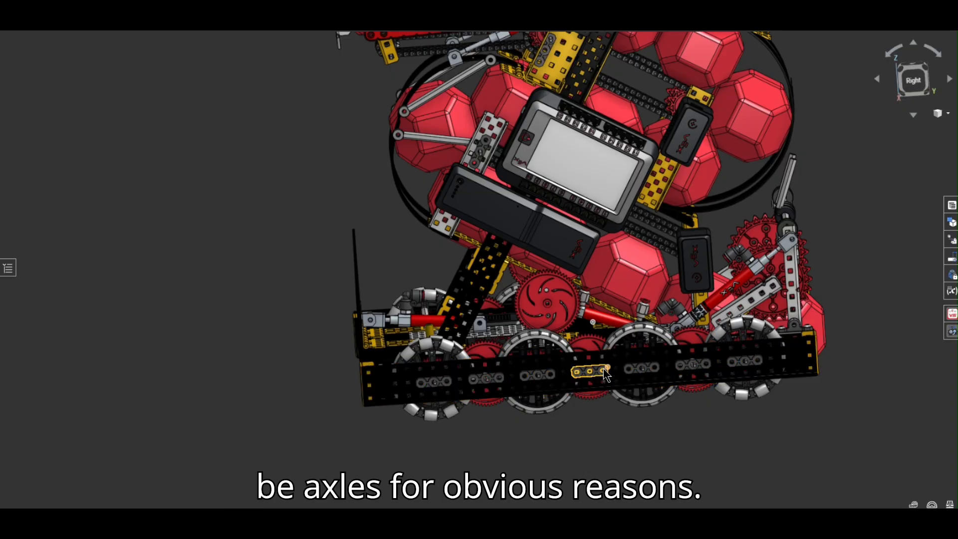
left_click_drag(604, 376, 546, 397)
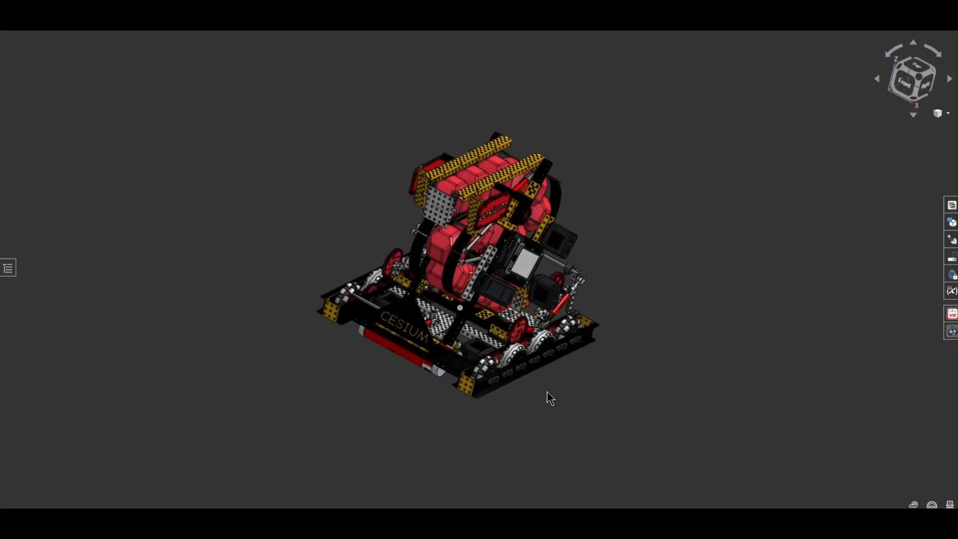